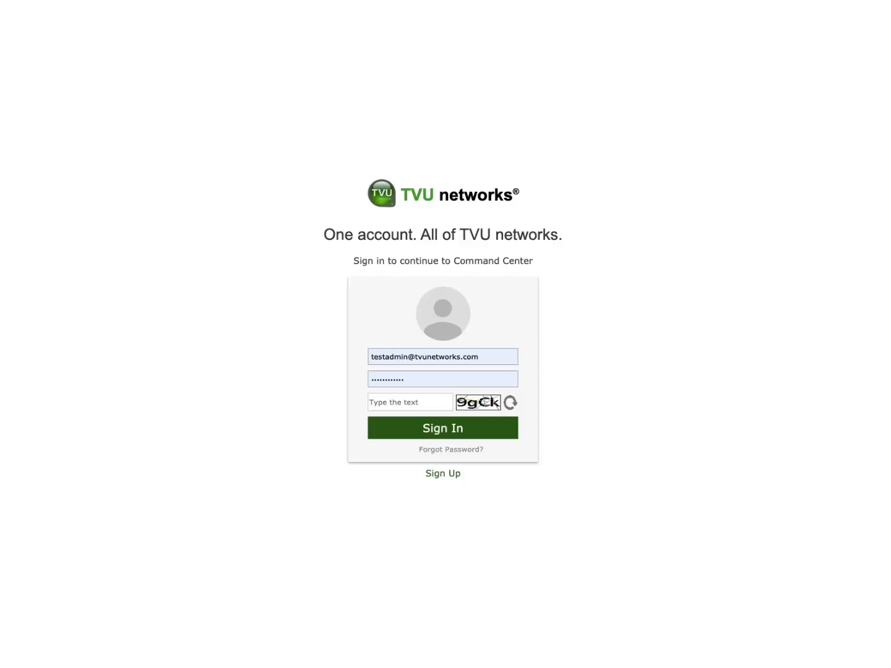
# Step: Sign in to the Command Center admin account to reach the live source grid
pyautogui.click(442, 428)
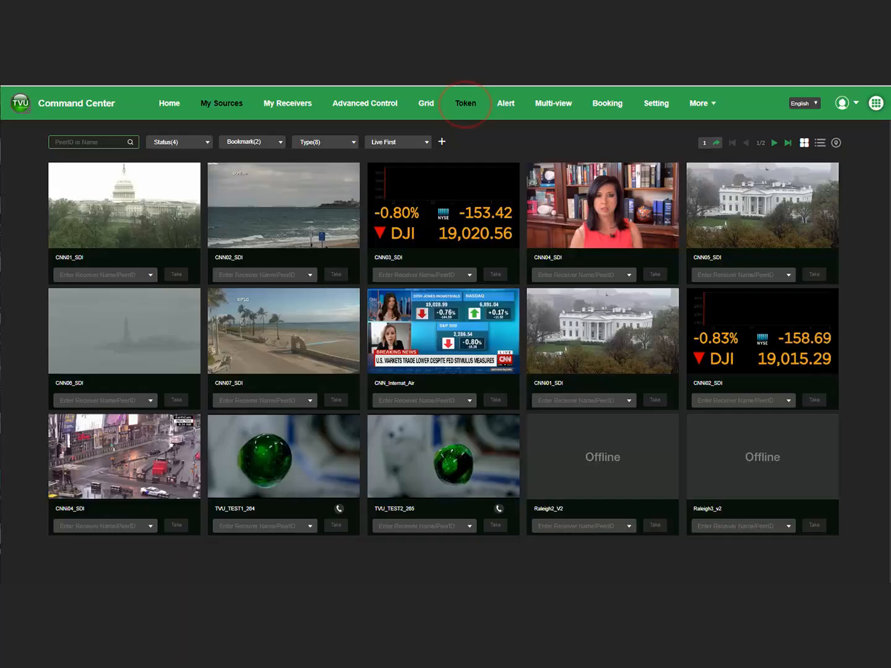
# Step: Create token 'TokenTest' with an expiration time and the Raleigh_LinuxR receiver selected, and save it
pyautogui.click(465, 103)
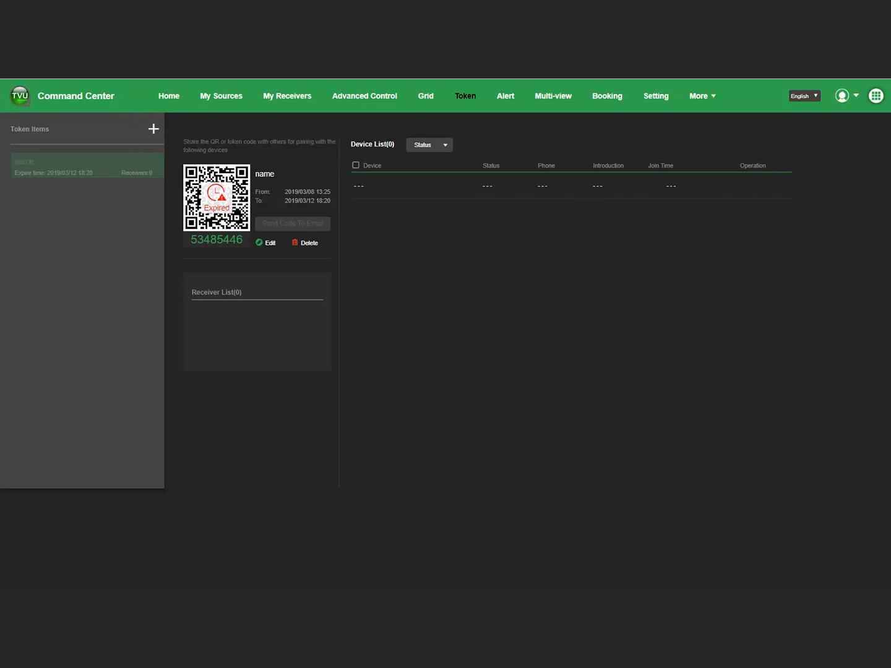
pyautogui.click(153, 129)
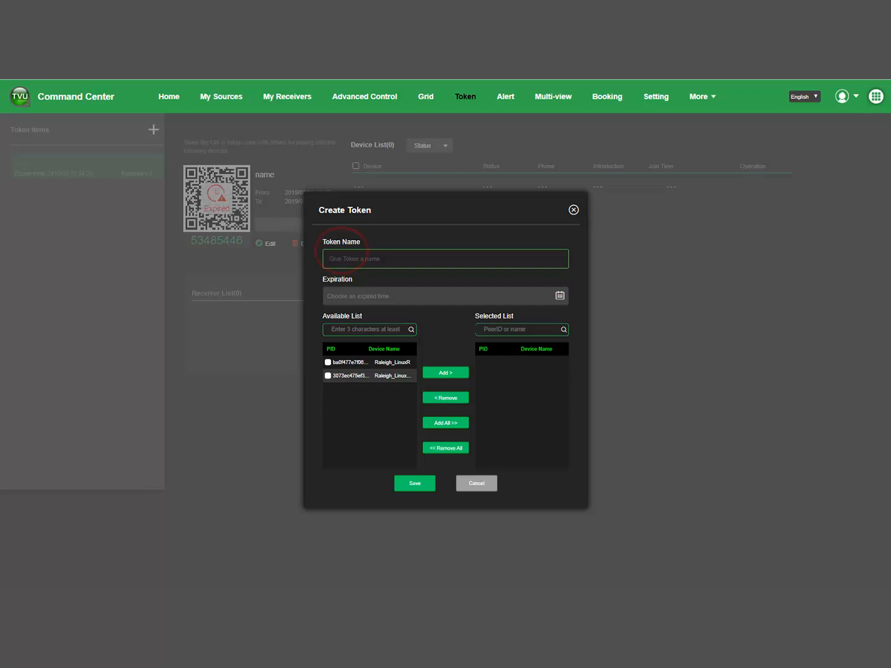
pyautogui.write('TokenTest')
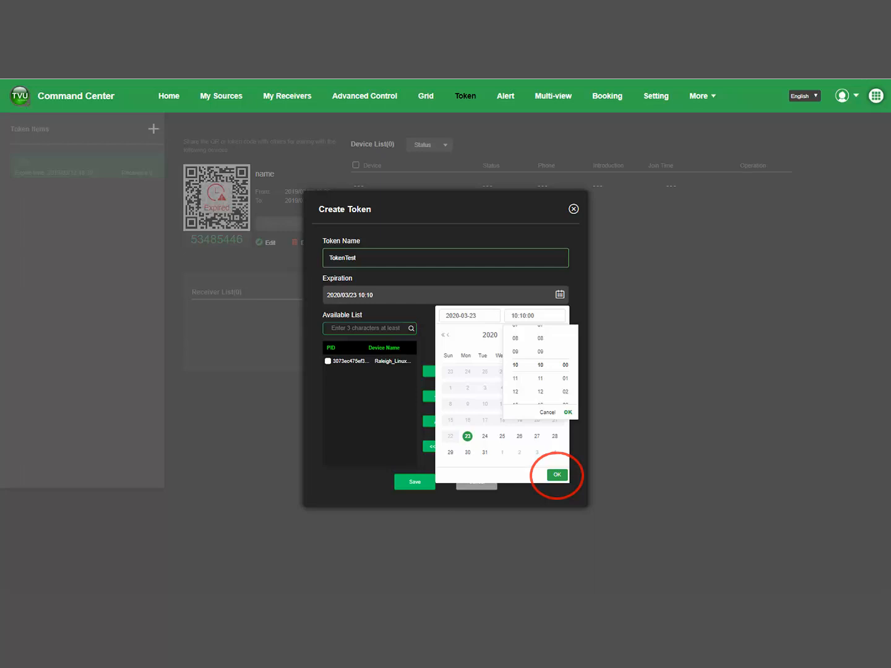
pyautogui.click(555, 475)
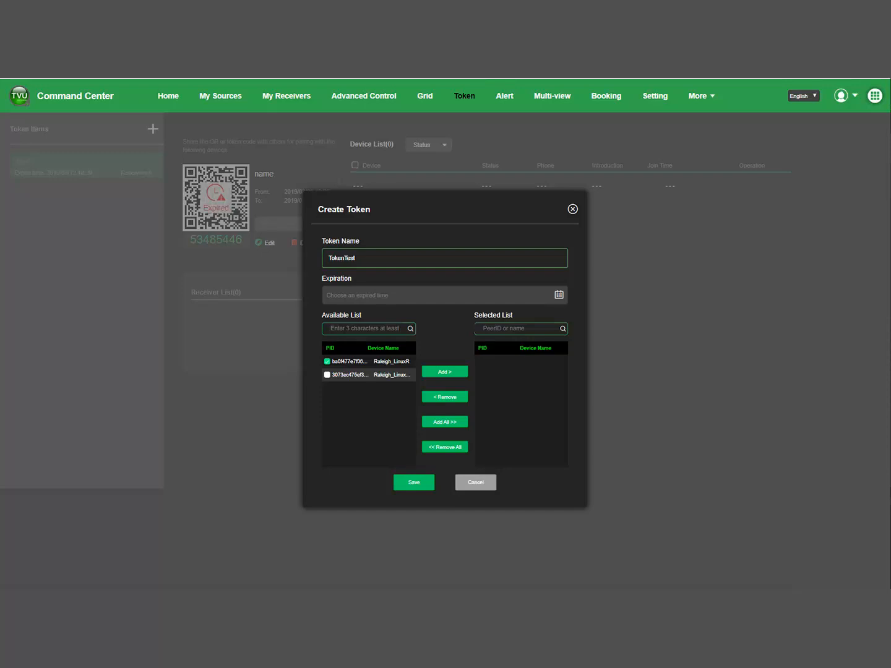
pyautogui.click(444, 371)
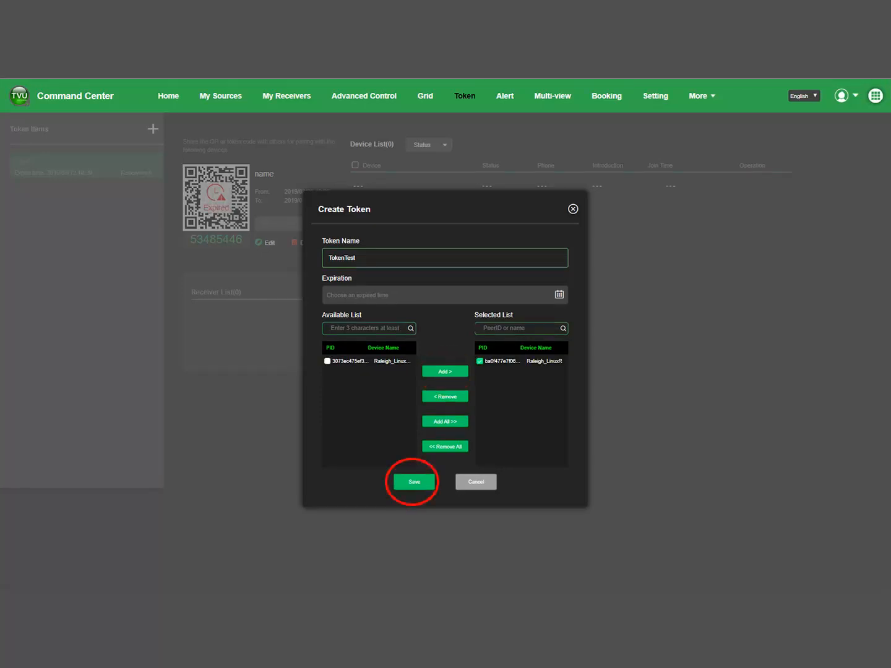
pyautogui.click(413, 482)
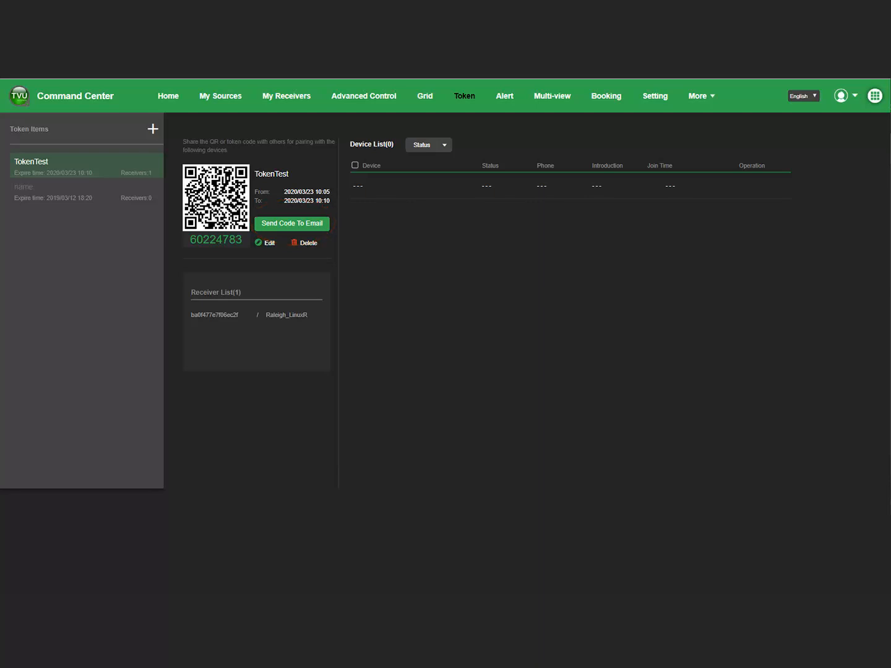
# Step: Select the TokenTest entry to show its QR code and pairing code
pyautogui.click(290, 222)
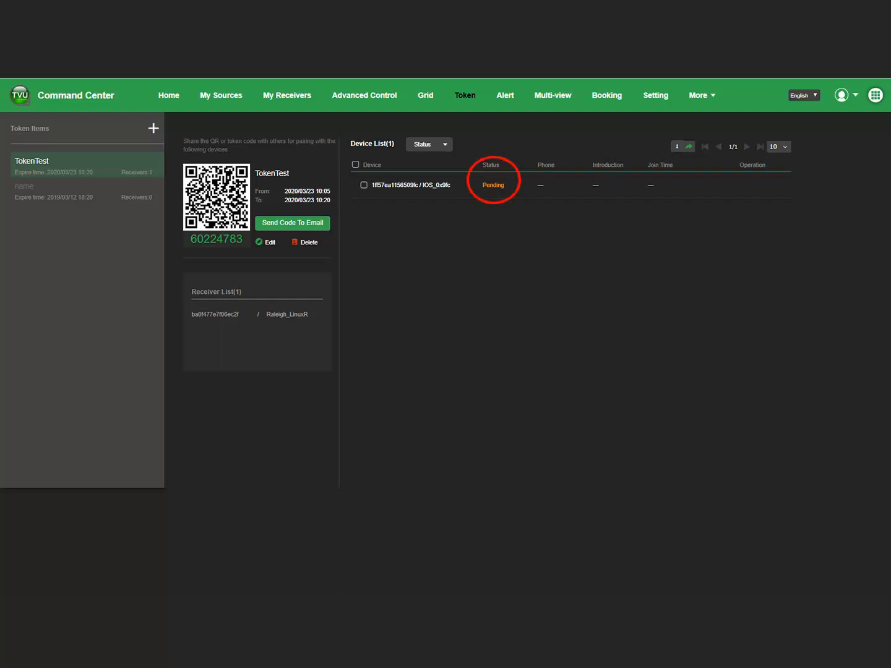
# Step: Accept the pending iOS device's pairing request on TokenTest
pyautogui.click(355, 165)
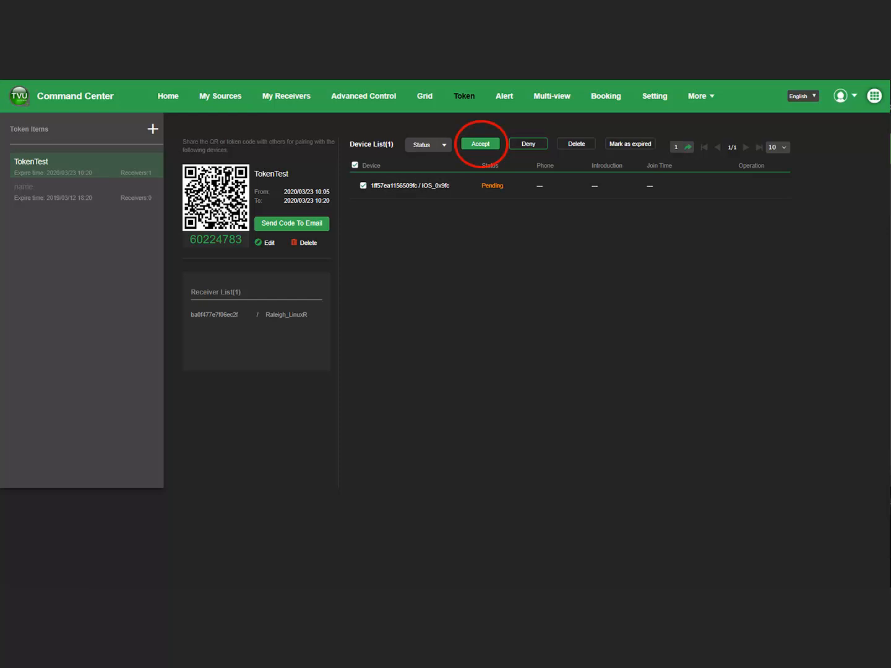
pyautogui.click(480, 144)
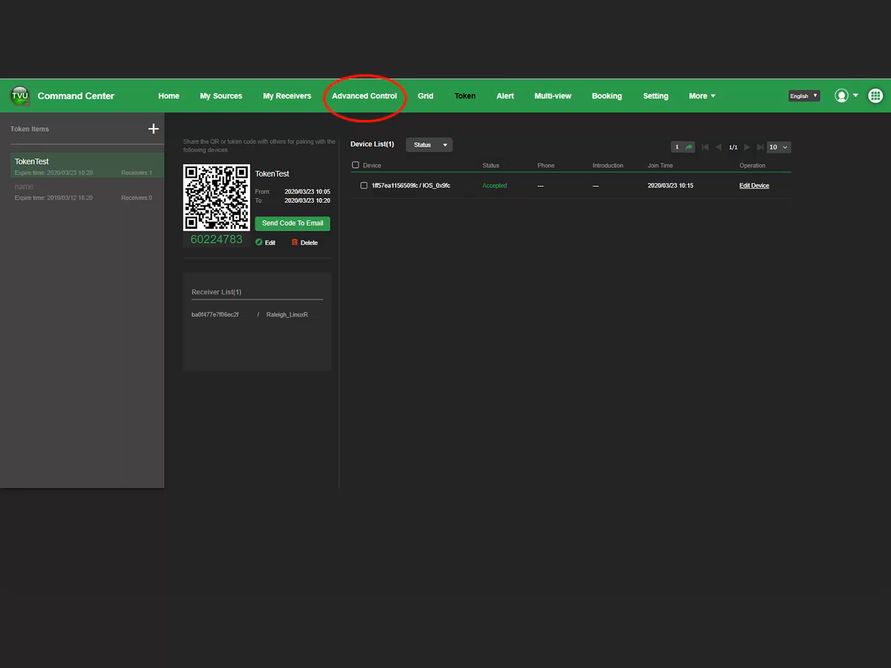
# Step: Take the iOS_0x9fc source live on Raleigh_LinuxR in Advanced Control, then stop the feed
pyautogui.click(363, 96)
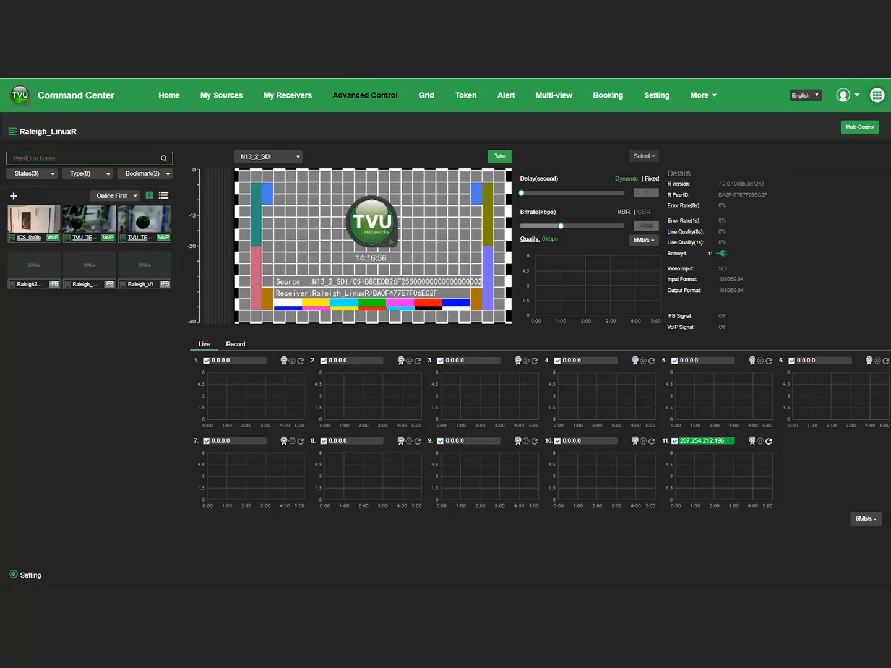
pyautogui.click(34, 223)
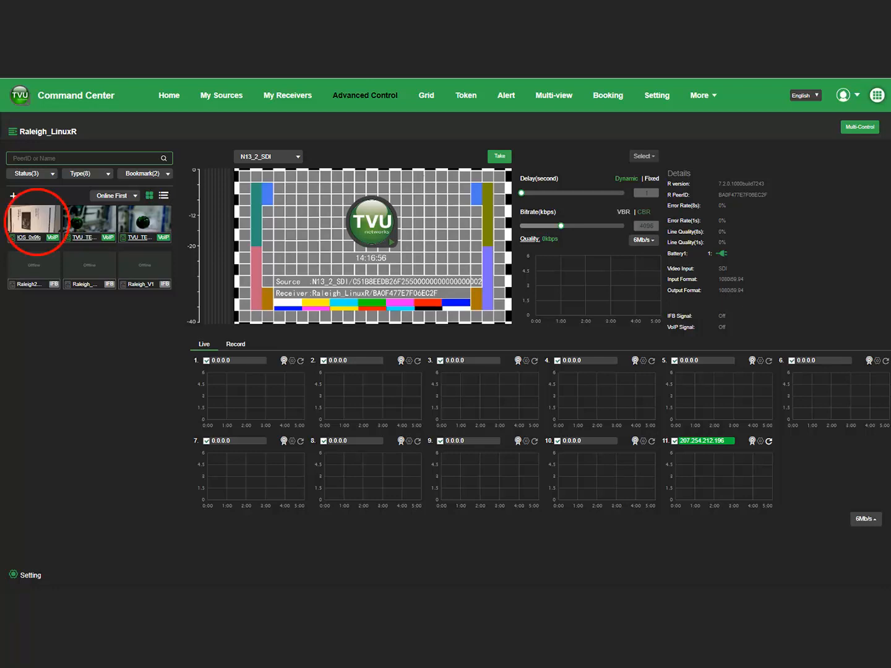
pyautogui.moveTo(35, 223)
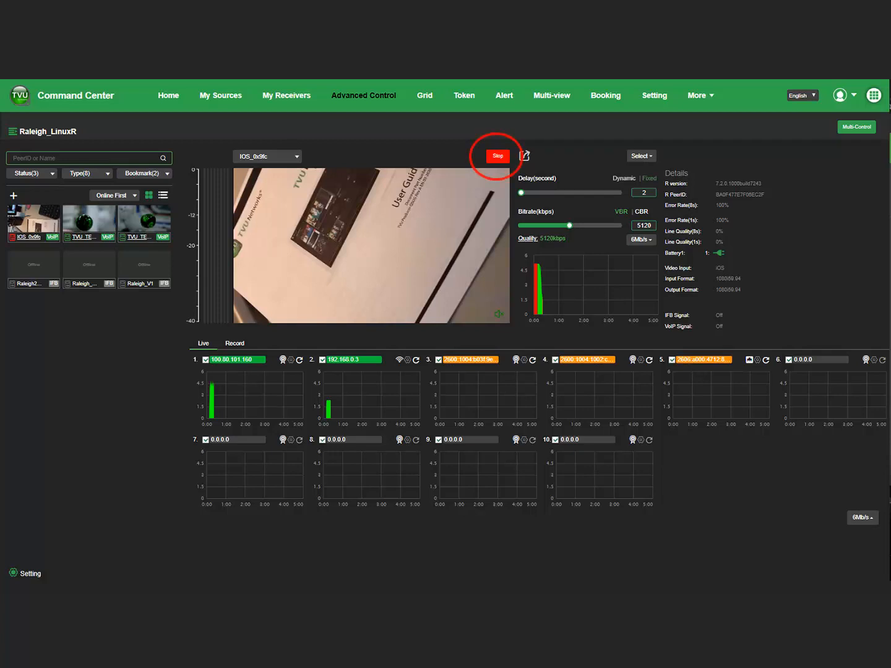
pyautogui.click(497, 156)
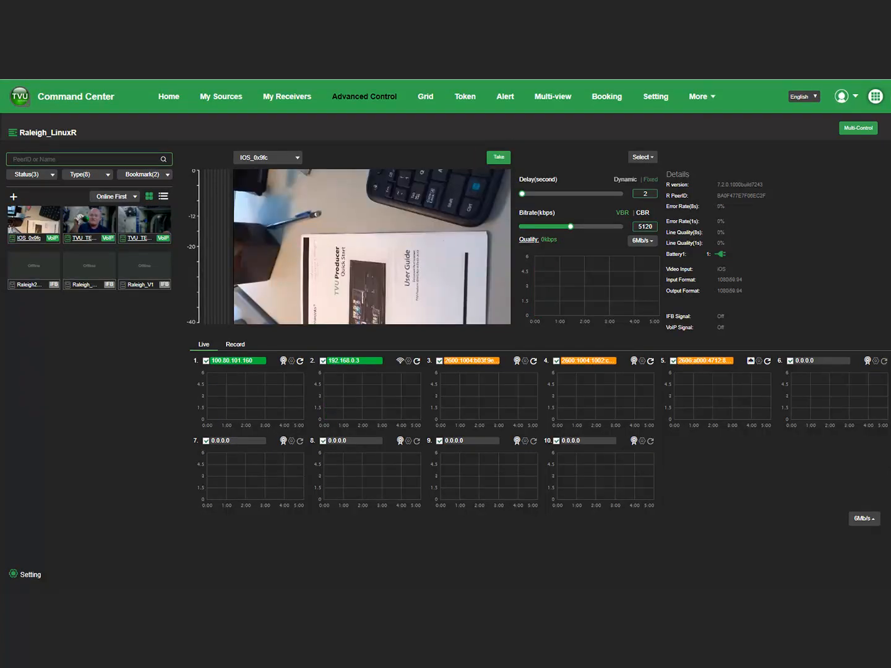